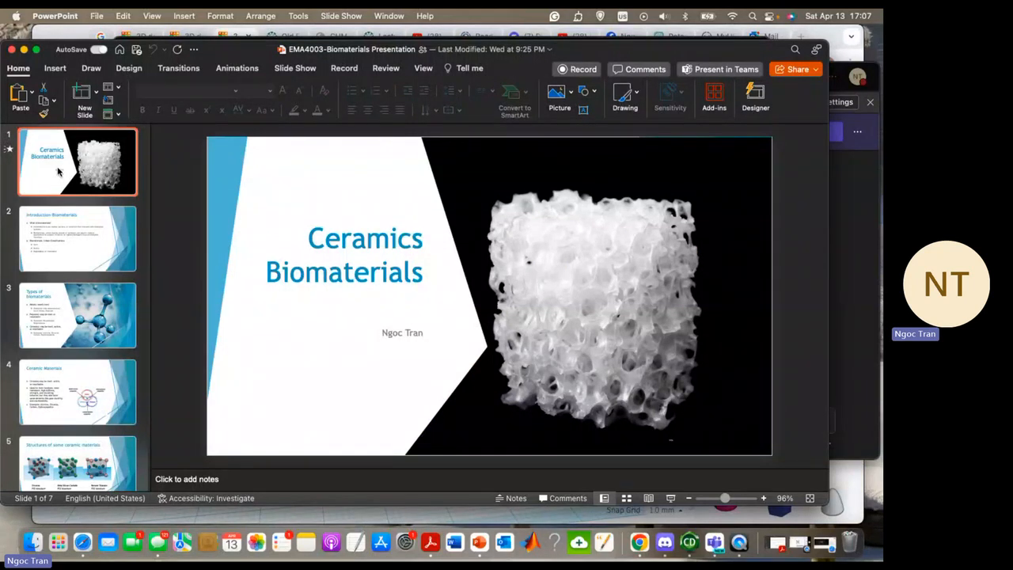
- Show slide 2, 'Introduction-Biomaterials', in the editing area
click(78, 239)
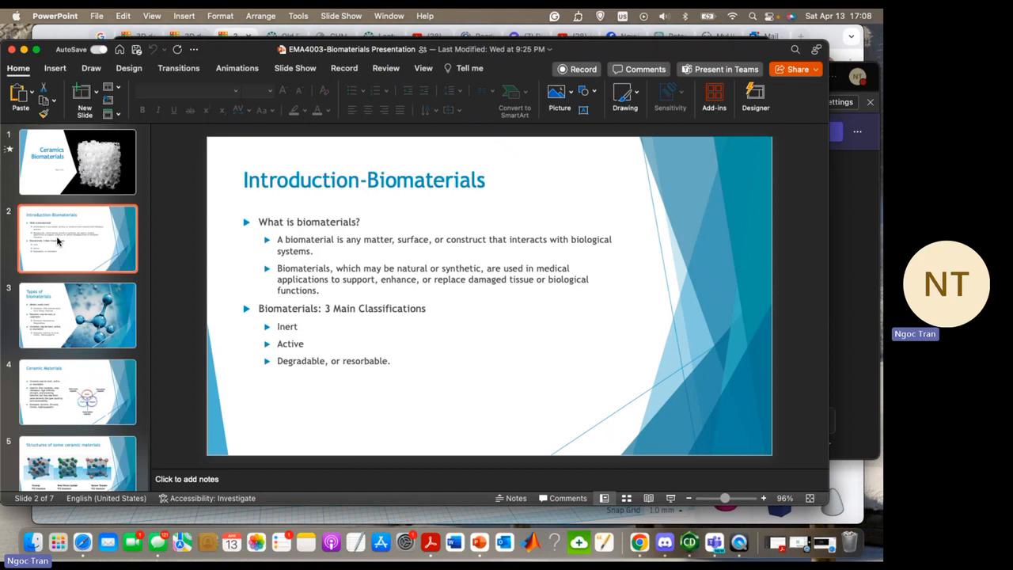
mouse_move(117, 304)
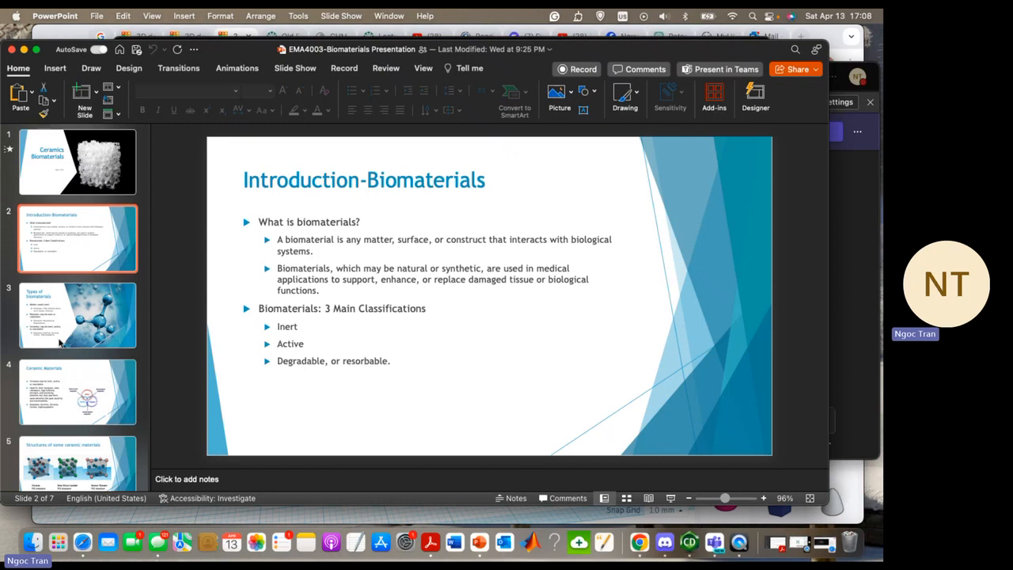
- Show slide 3, 'Types of biomaterials', covering metals, polymers and ceramics
click(78, 313)
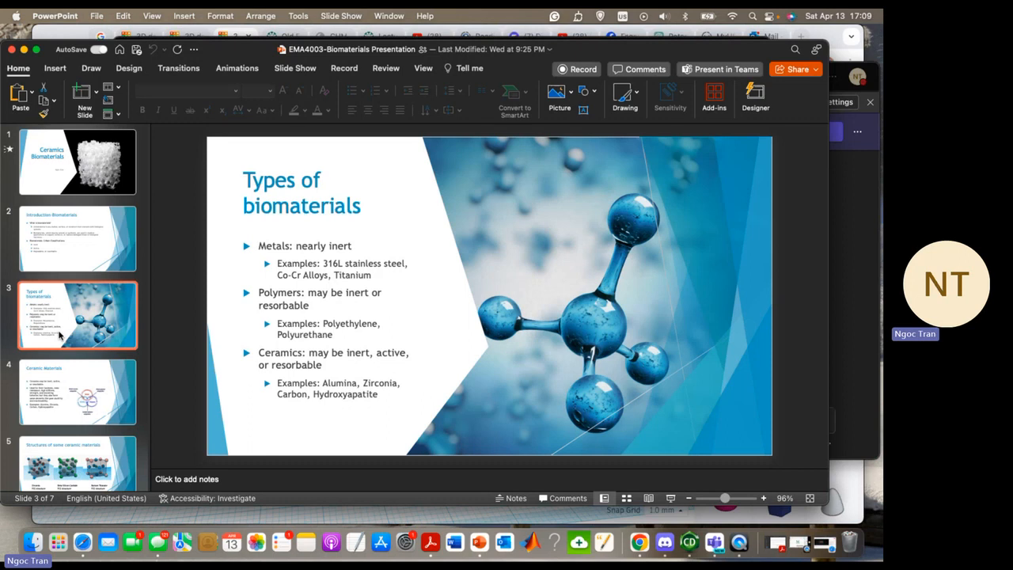
mouse_move(82, 391)
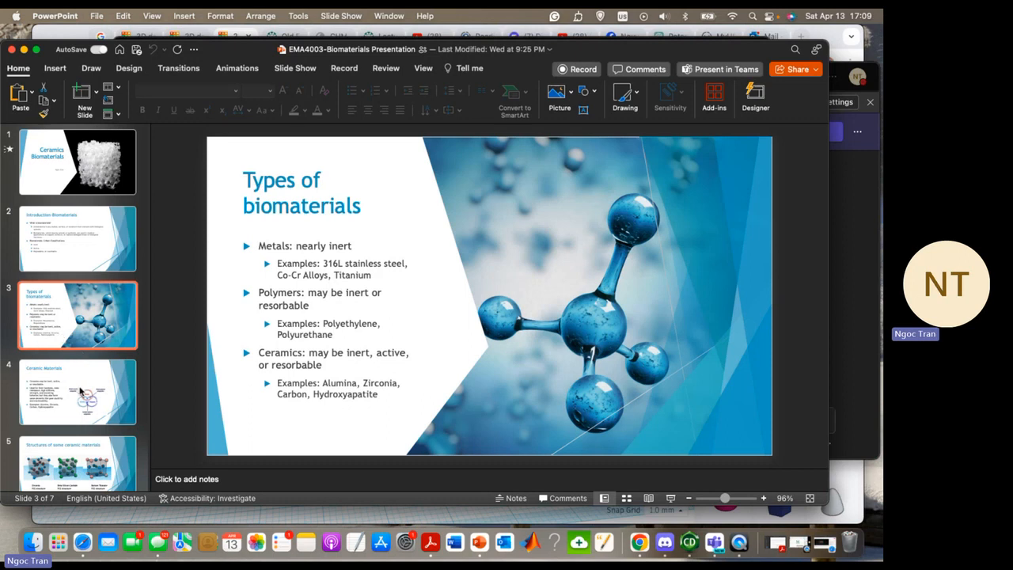
- Show slide 4, 'Ceramic Materials', with its composites diagram
click(77, 390)
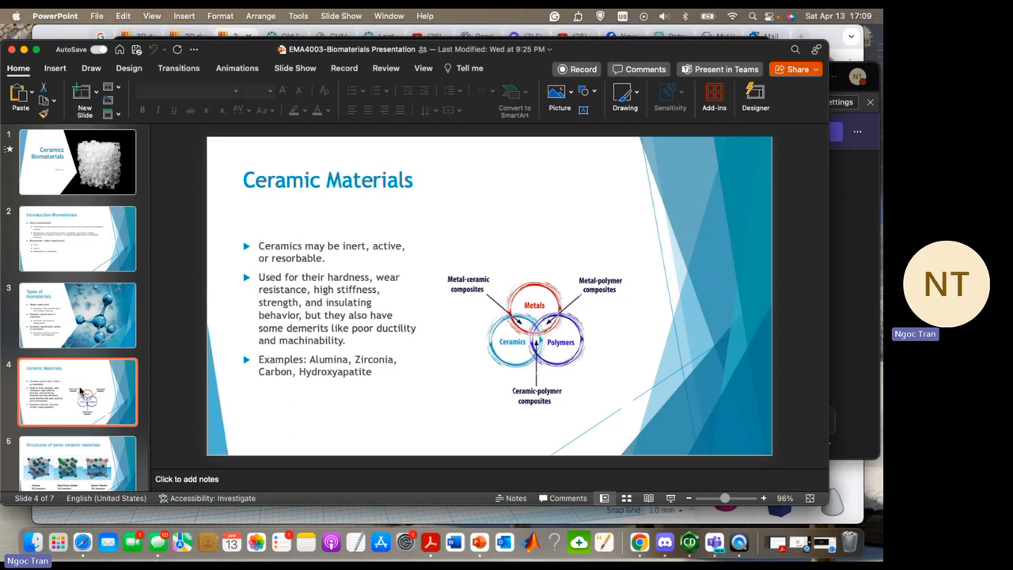
mouse_move(73, 428)
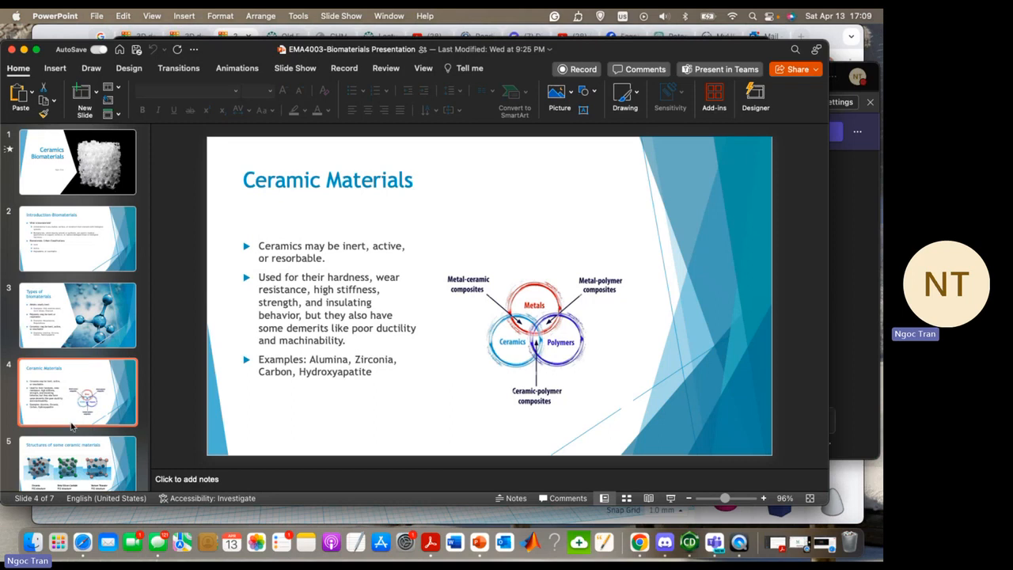
- Show slide 5, 'Structures of some ceramic materials'
click(76, 462)
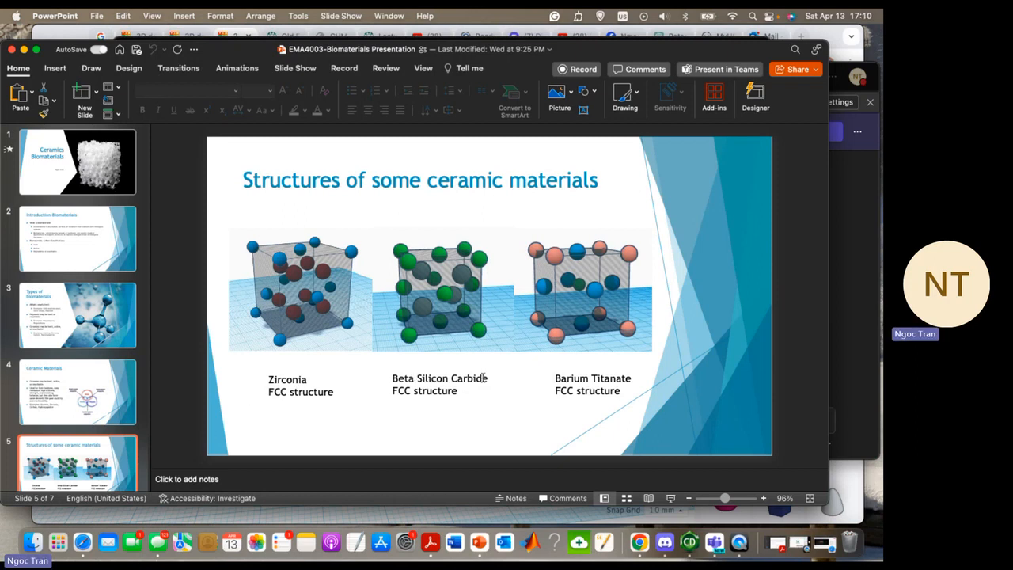
mouse_move(136, 28)
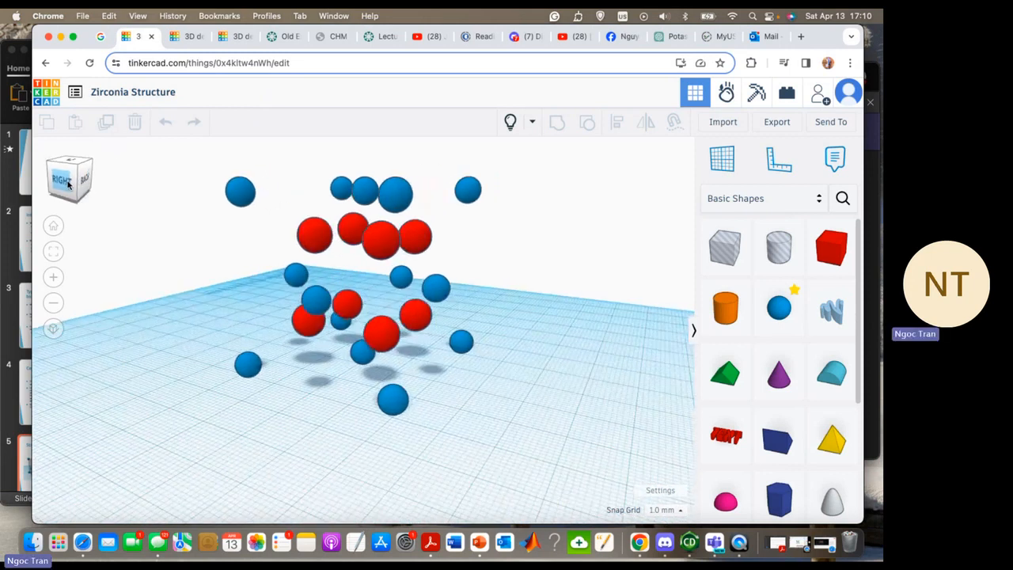
- Turn the Zirconia Structure model to a side-on view of its red and blue sphere layers
click(69, 178)
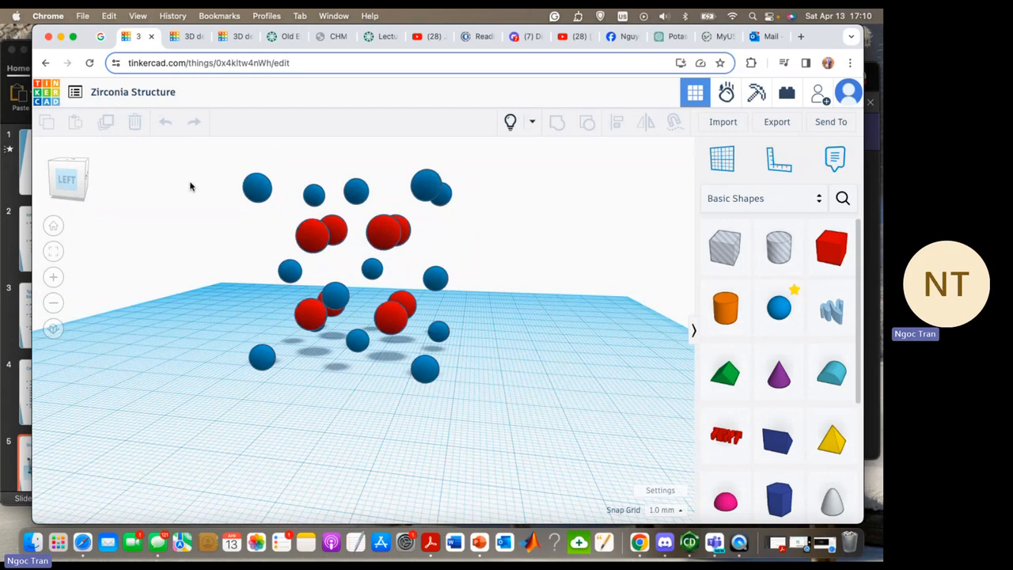
mouse_move(261, 213)
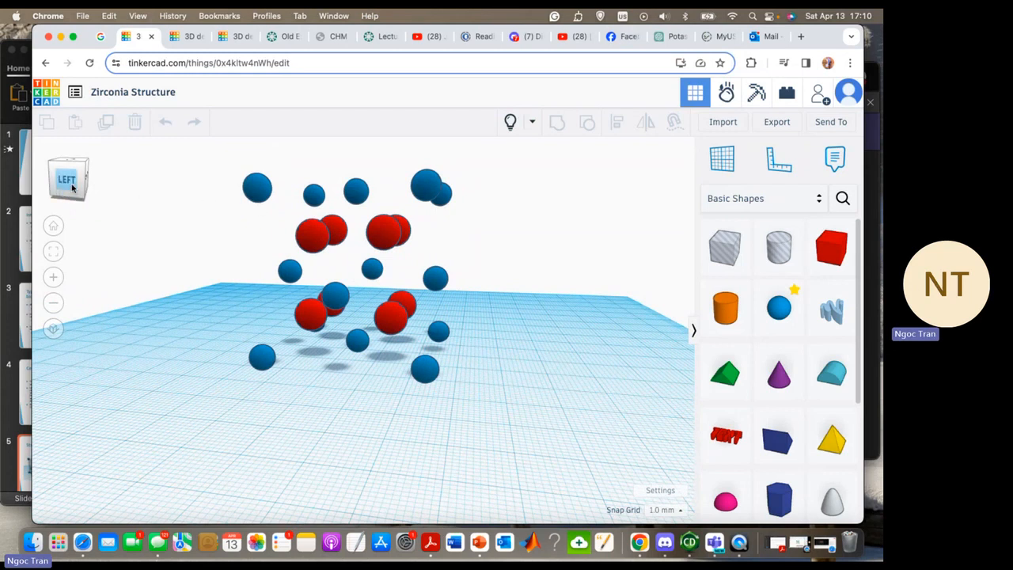
click(66, 178)
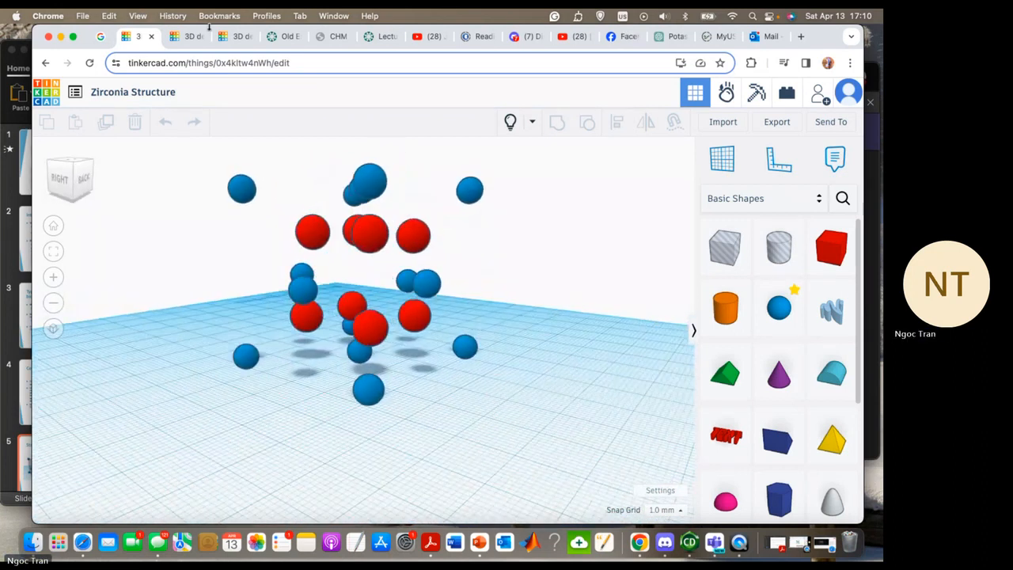
- View the Barium Titanate Structure model, then switch to the Silicon Carbide Structure model
click(186, 36)
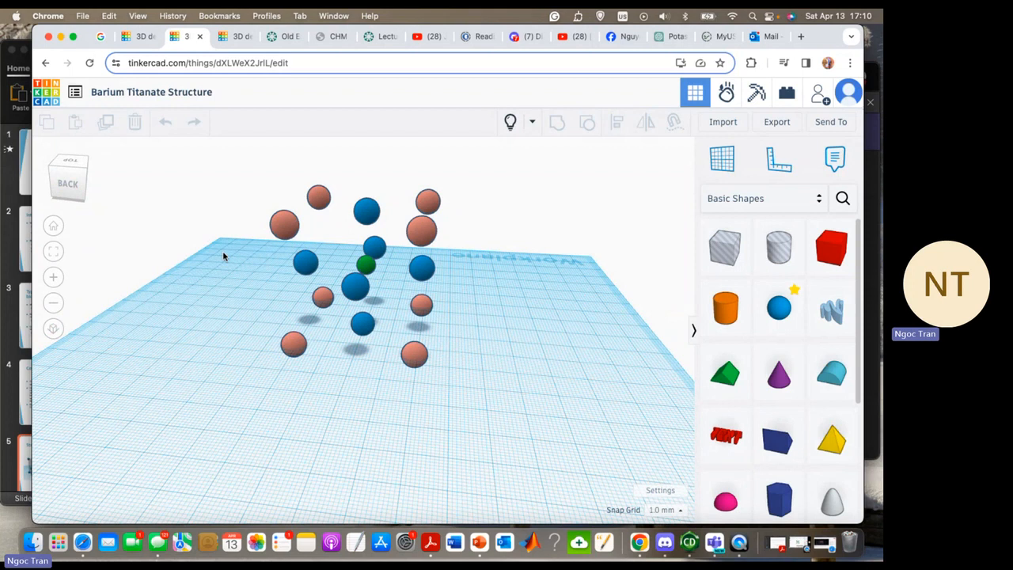
mouse_move(373, 215)
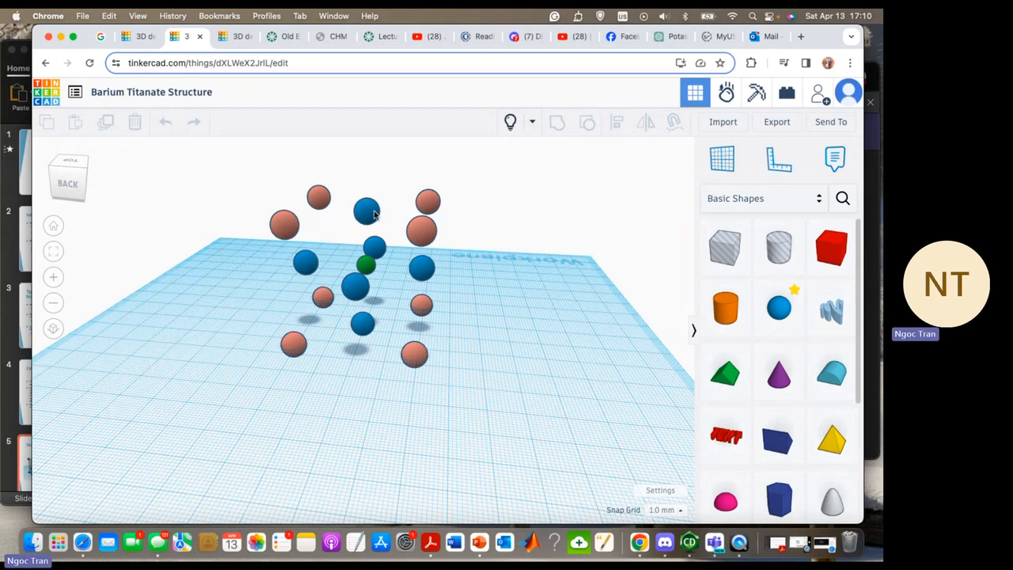
mouse_move(364, 266)
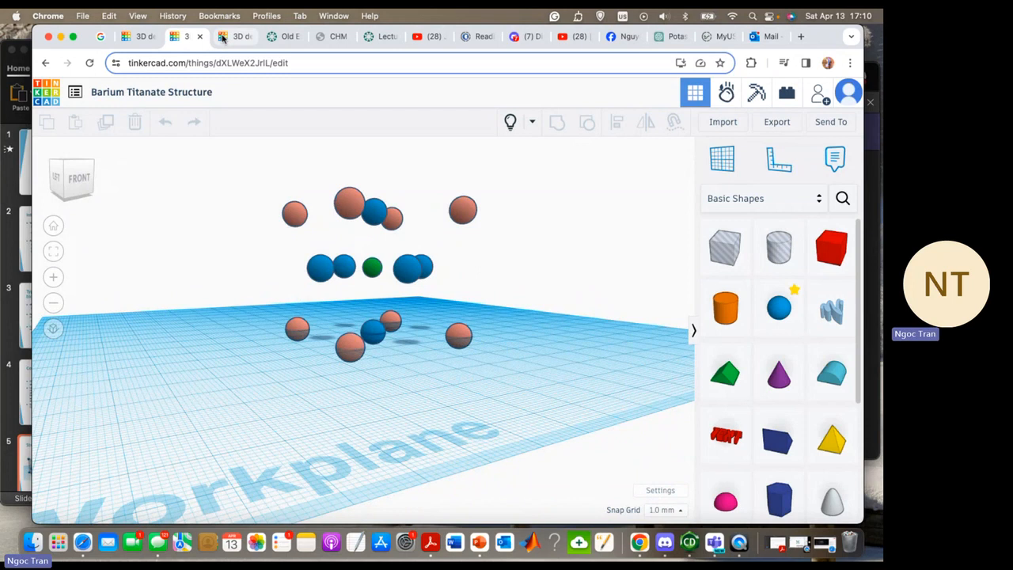
click(234, 37)
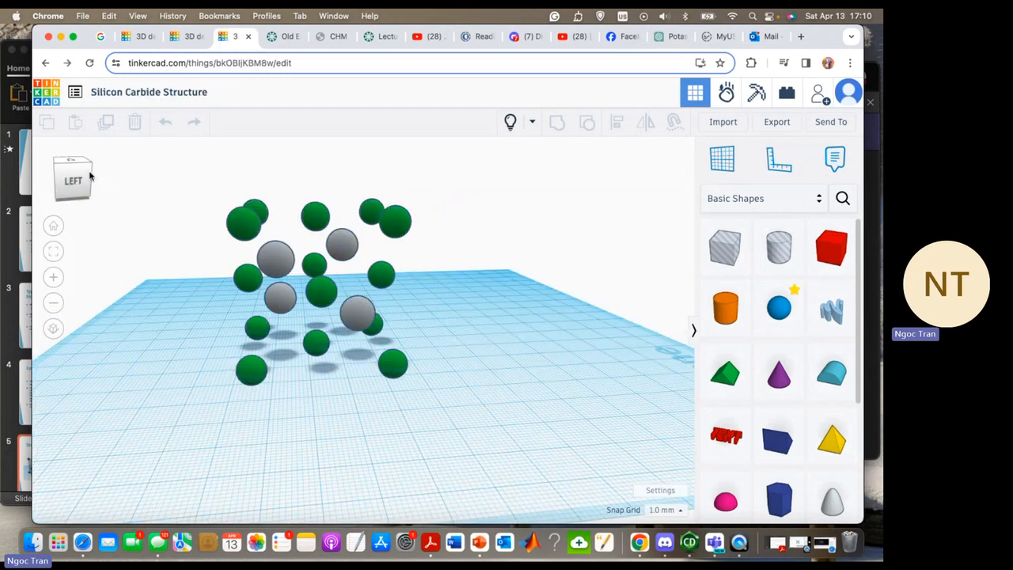
- View the Silicon Carbide model front-on, then return to the presentation
click(73, 180)
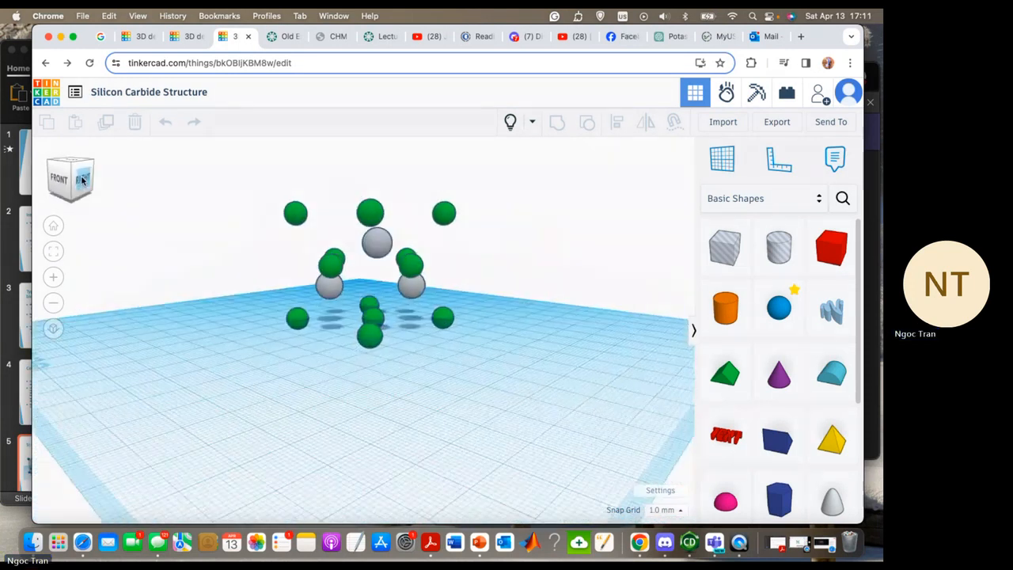
click(79, 179)
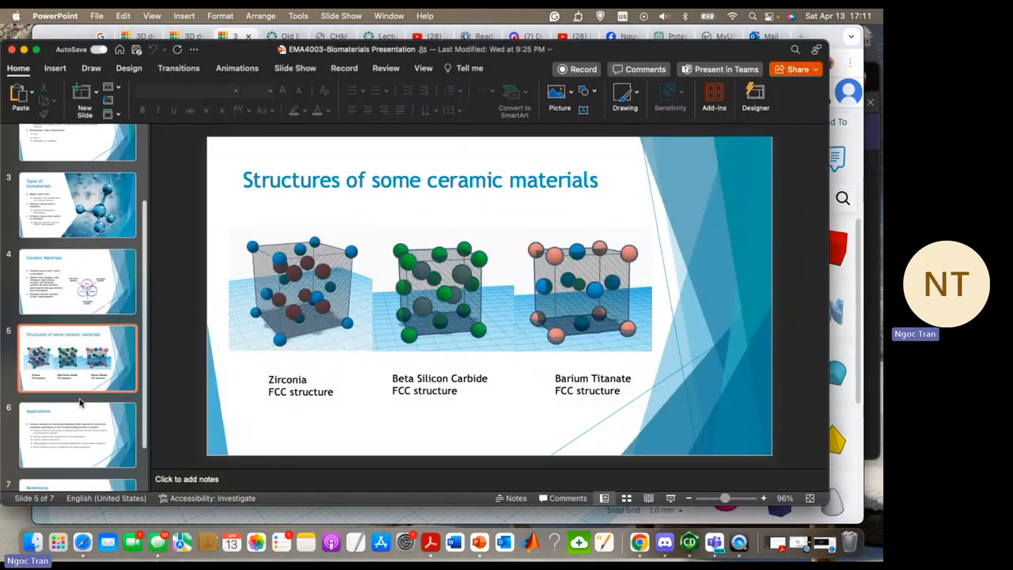
- Show the Applications slide, then the closing 'References' slide 7
click(77, 434)
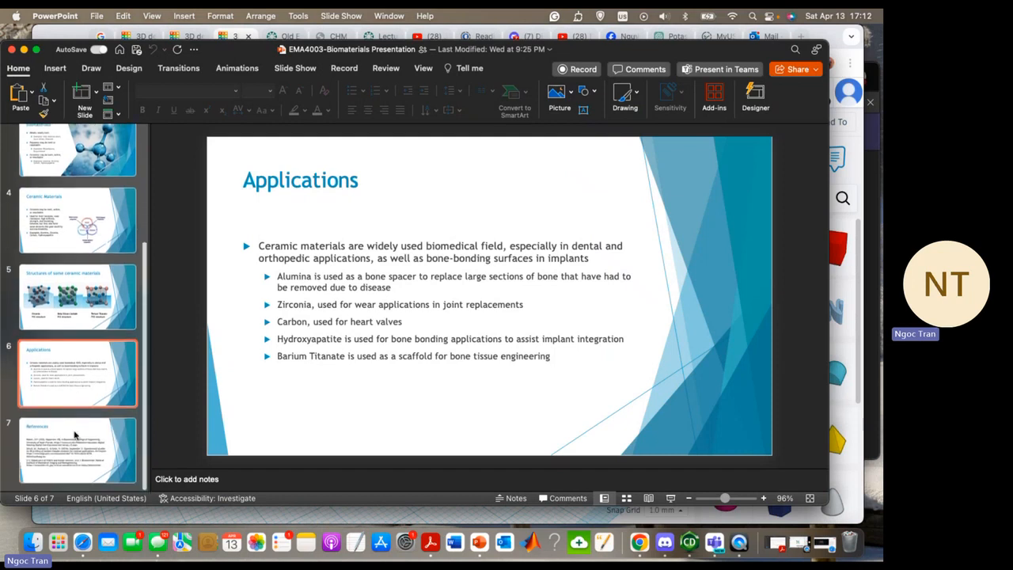
click(77, 450)
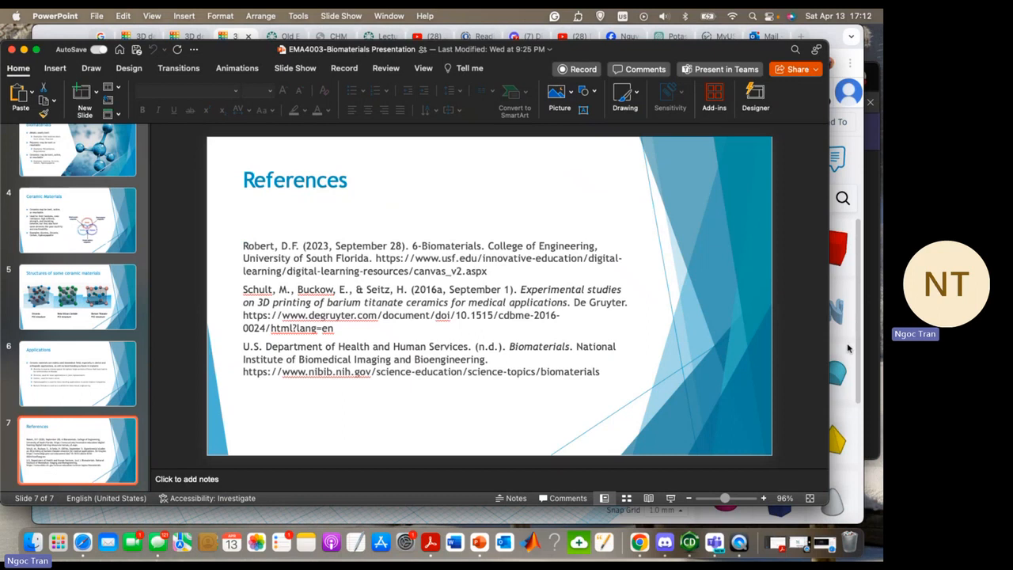